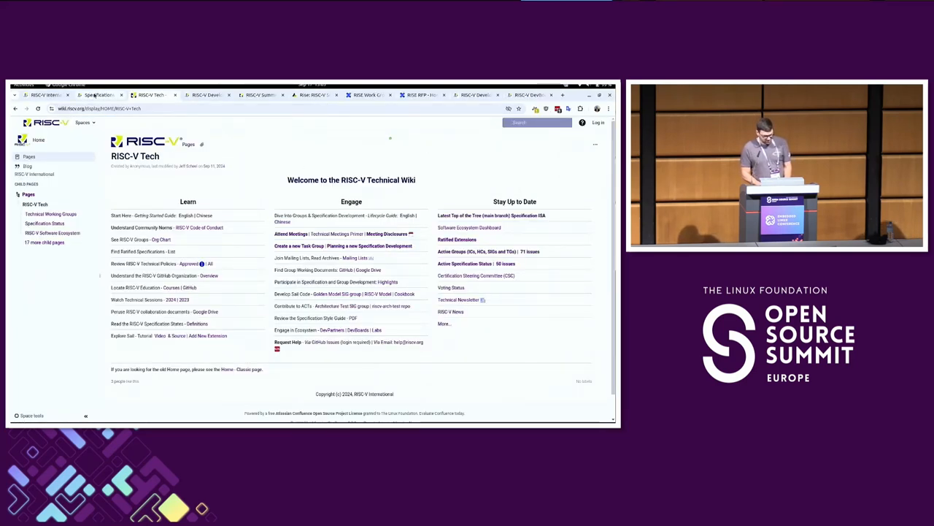
Go via the Specifications tab to the Developer Boards page and bring Program Details into view.
left_click(95, 95)
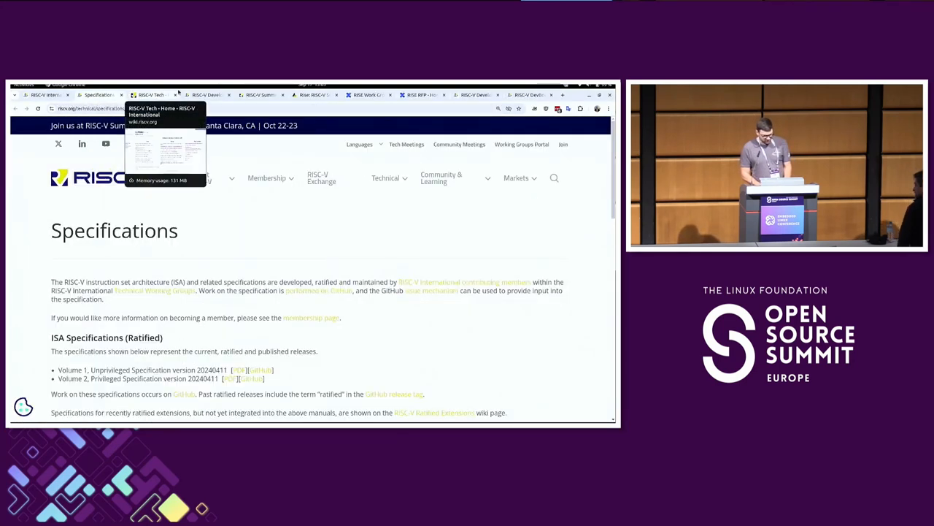
left_click(207, 94)
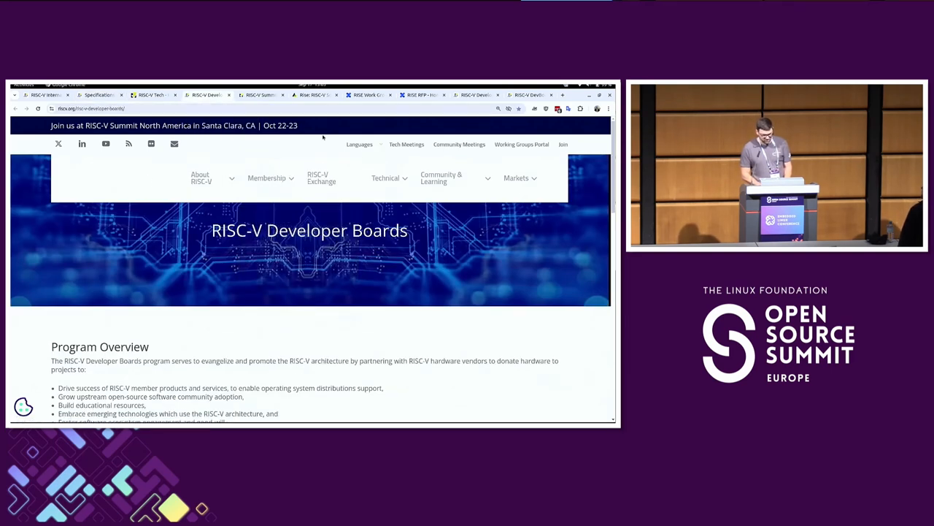
left_click(359, 145)
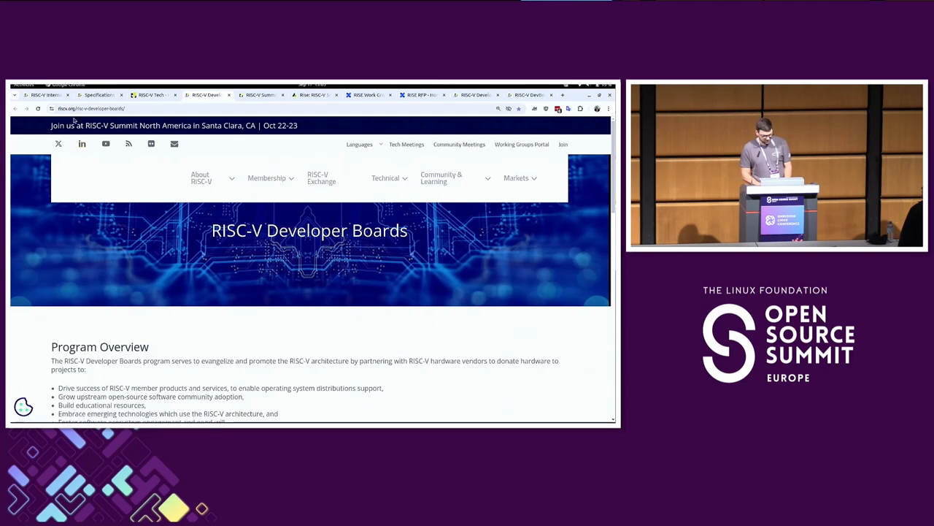
scroll("down", 3)
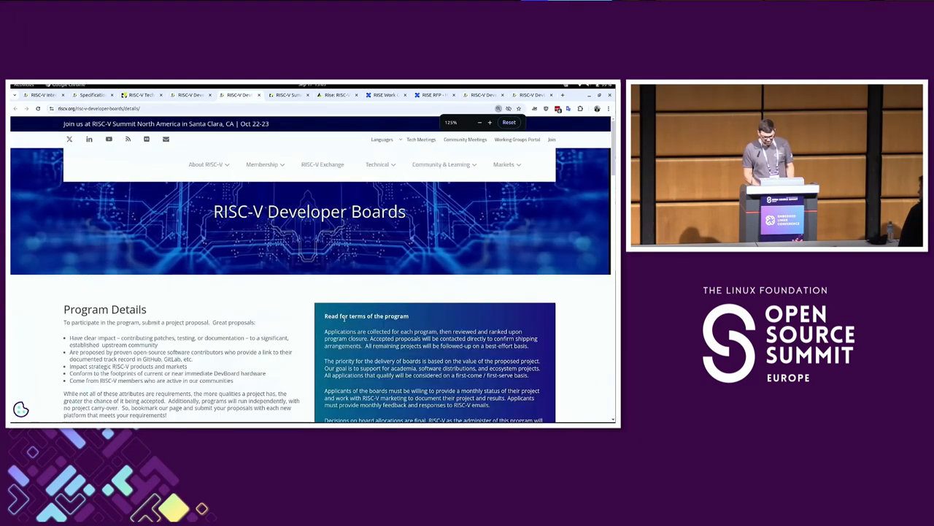
left_click(476, 122)
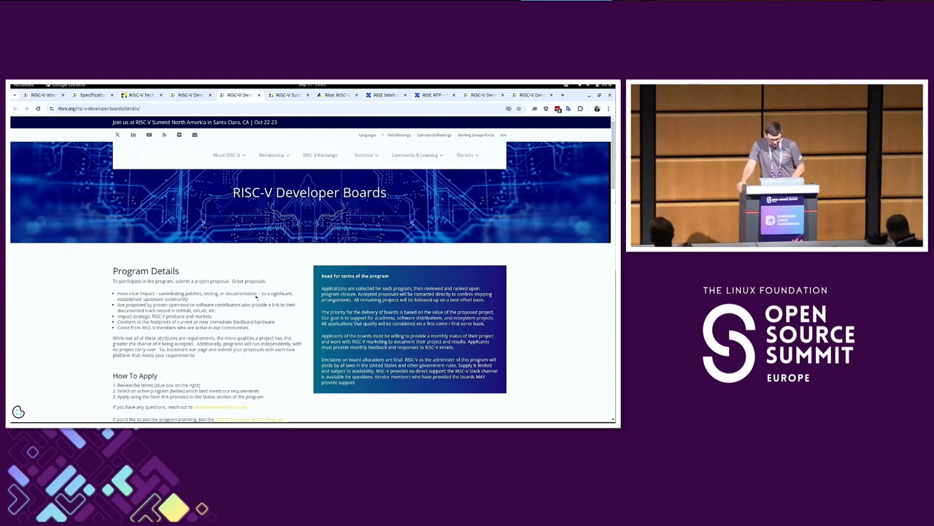
Scroll to the Active Programs table and mark the start of the Banana Pi F3 description.
scroll("down", 3)
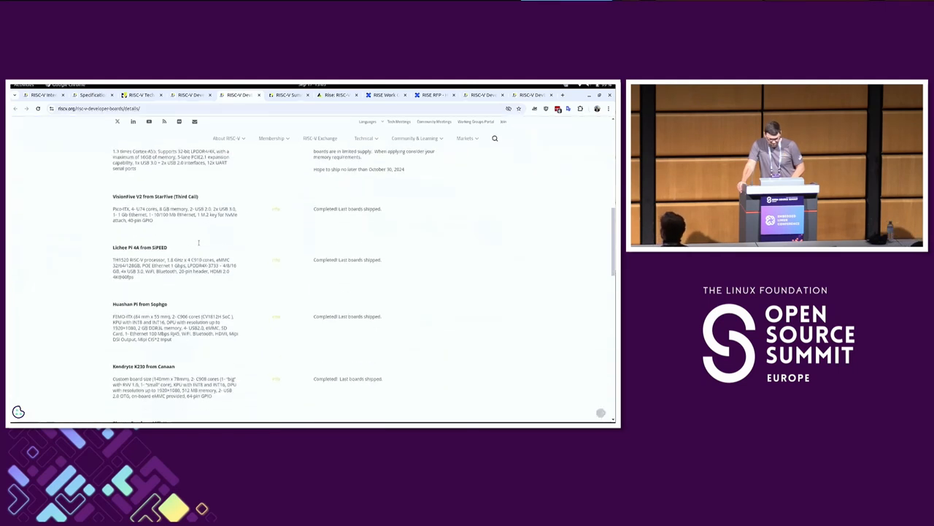
scroll("down", 3)
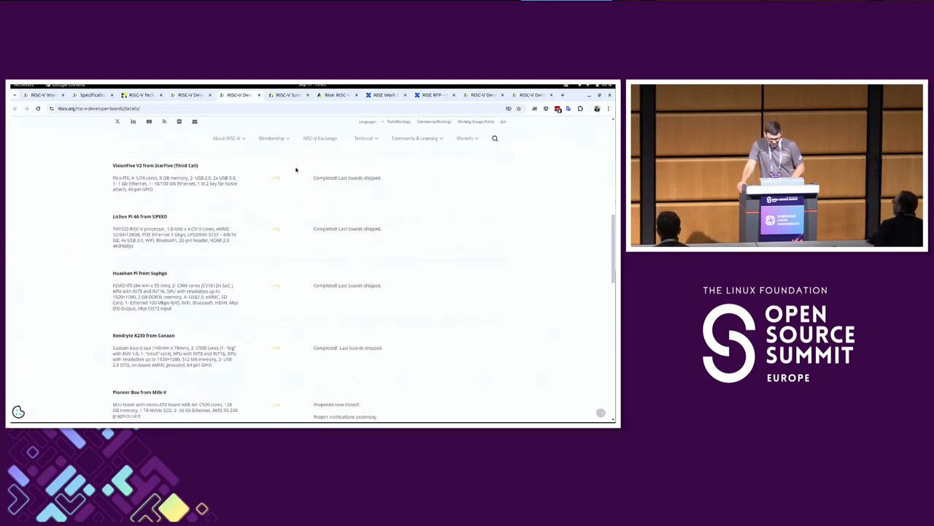
mouse_move(321, 237)
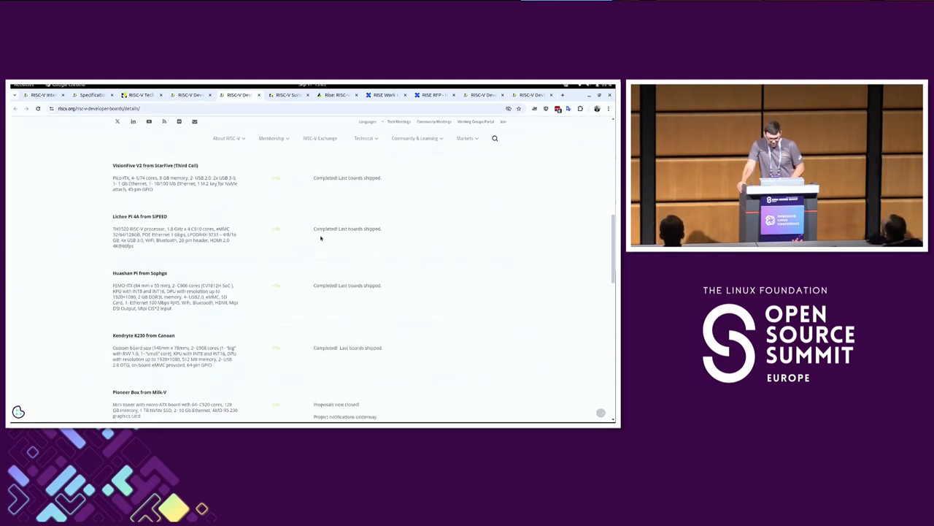
scroll("down", 3)
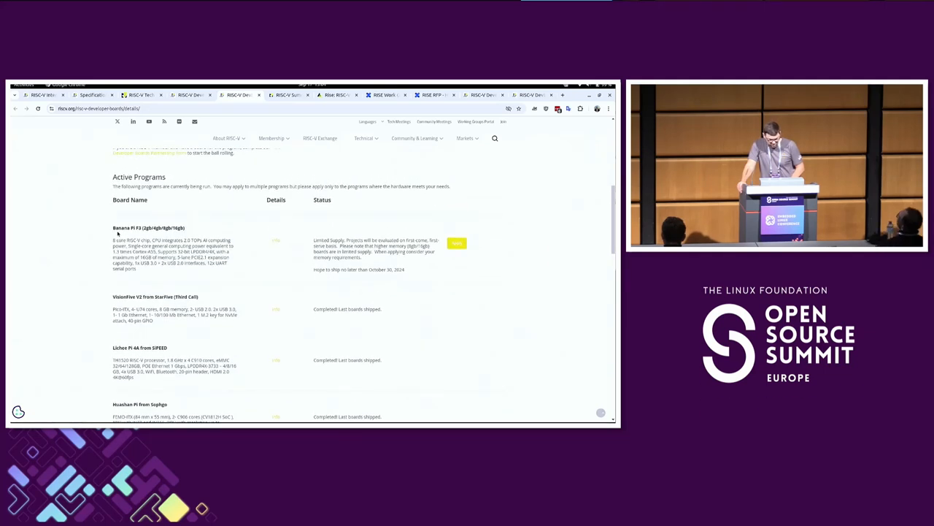
double_click(149, 228)
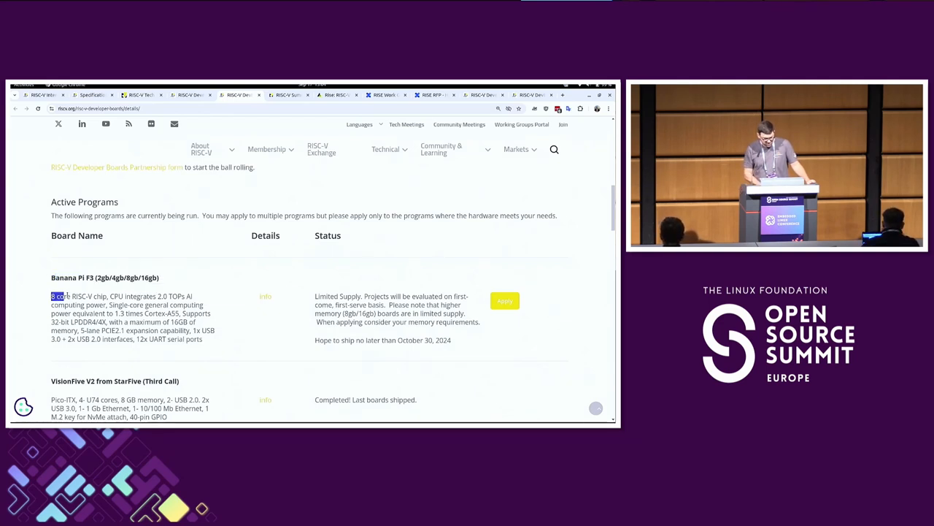
Highlight the phrase '8-core RISC-V chip' in the Banana Pi F3 entry.
left_click_drag(52, 295, 108, 295)
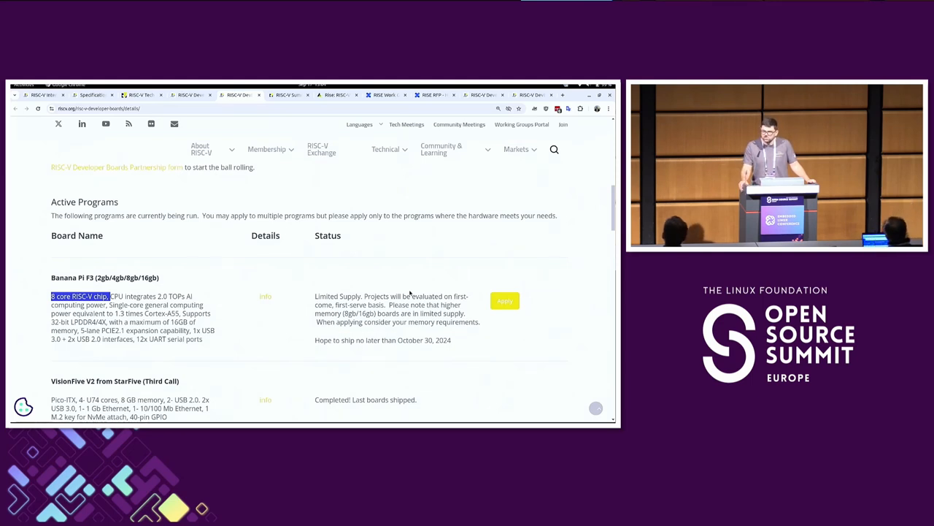
mouse_move(289, 288)
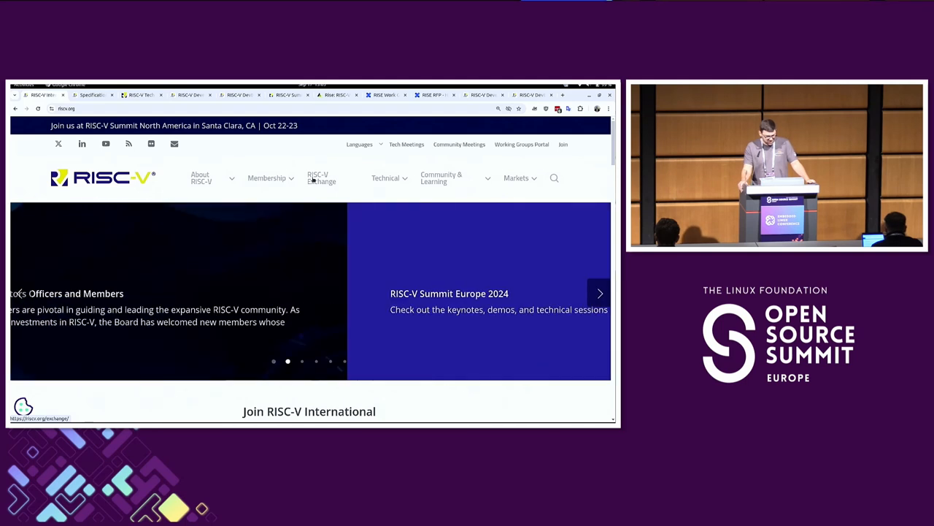
Open the RISC-V Exchange catalogue from the site navigation bar.
left_click(322, 178)
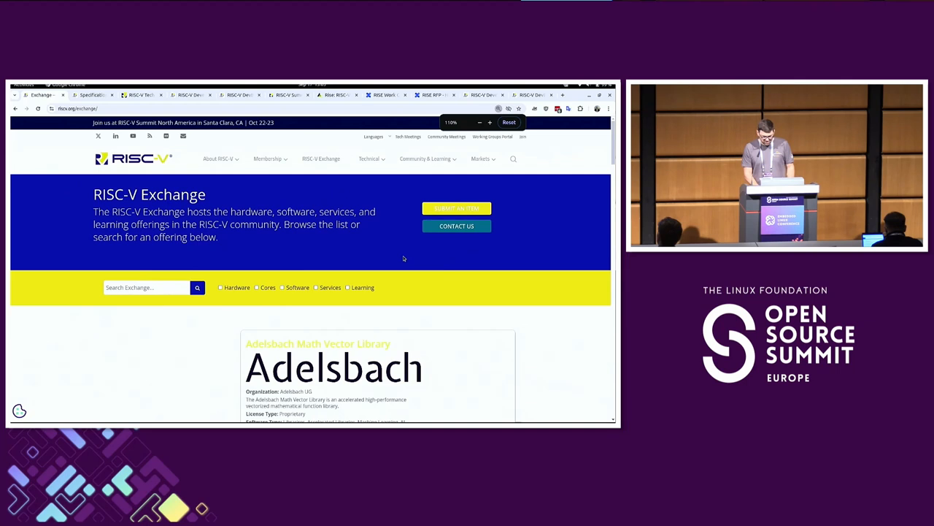
left_click(508, 123)
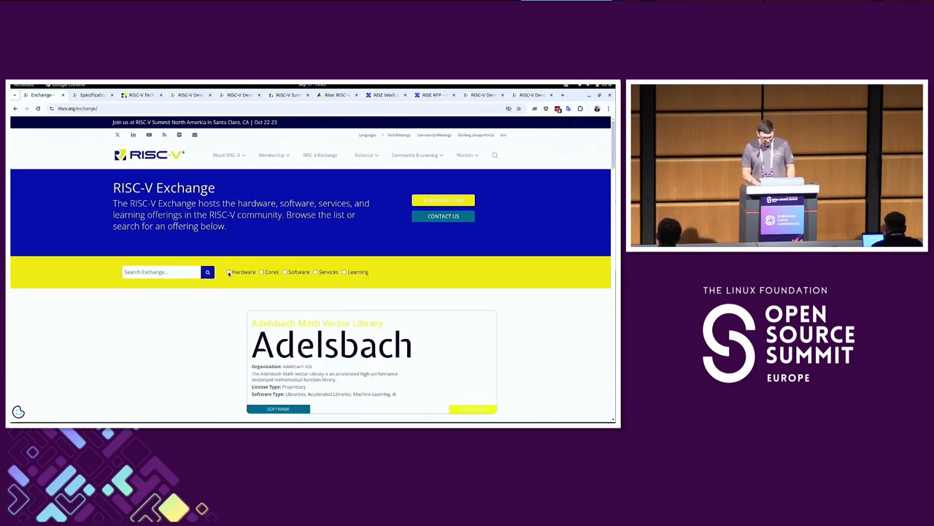
Filter the Exchange to Hardware offerings and browse down through the listed boards.
left_click(228, 272)
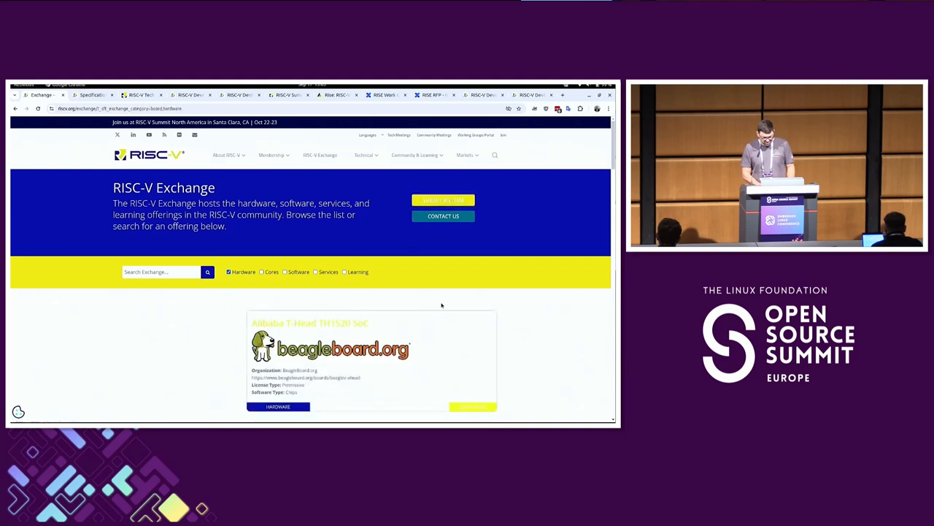
scroll("down", 3)
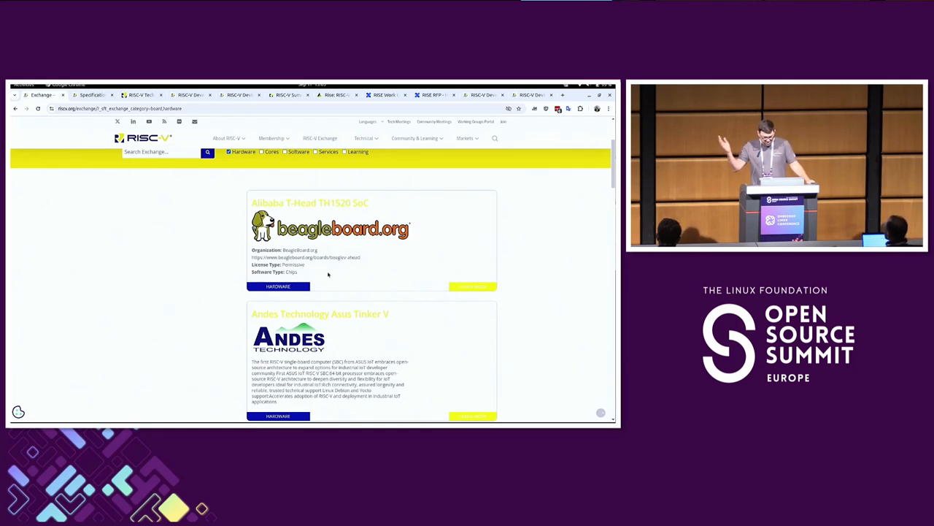
scroll("down", 3)
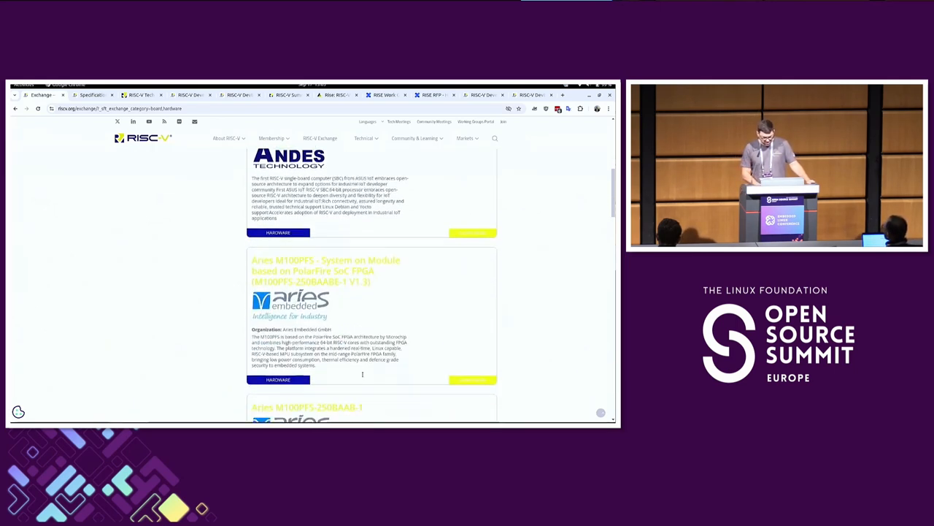
scroll("down", 3)
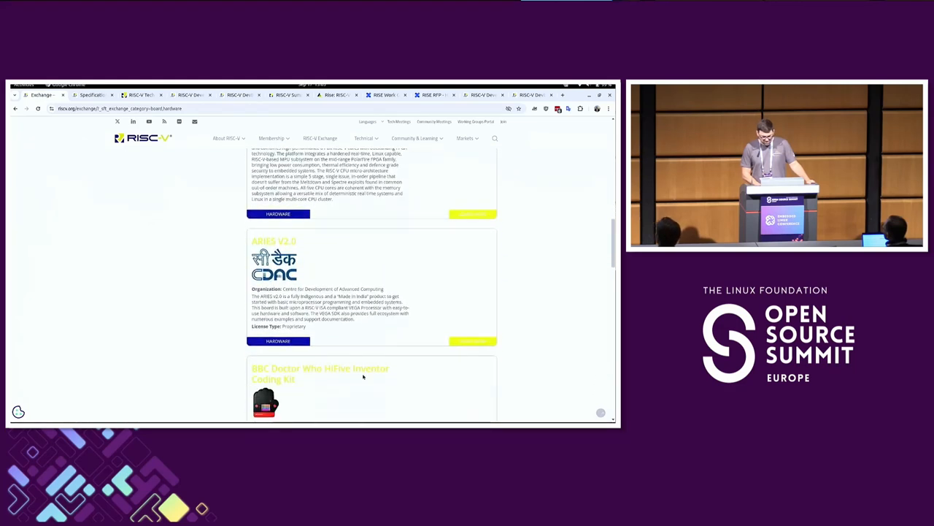
scroll("down", 3)
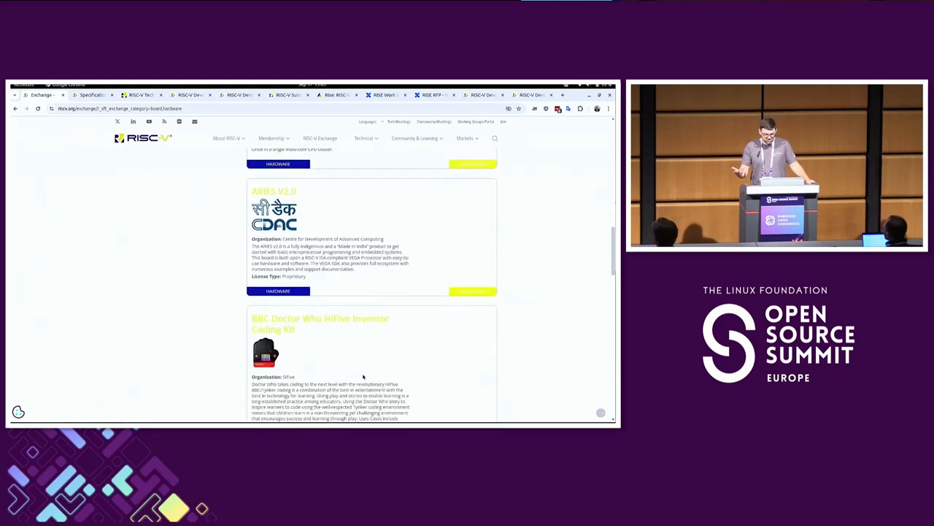
scroll("down", 3)
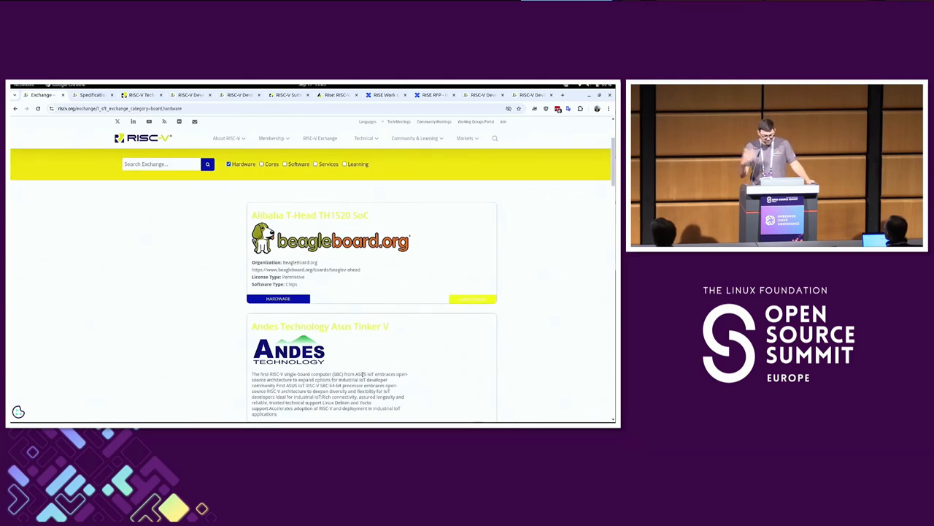
scroll("down", 3)
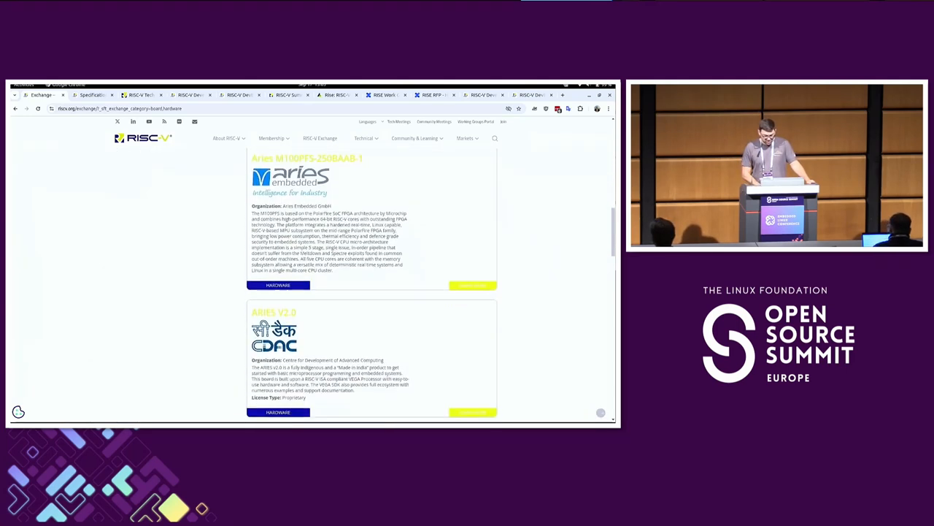
scroll("down", 3)
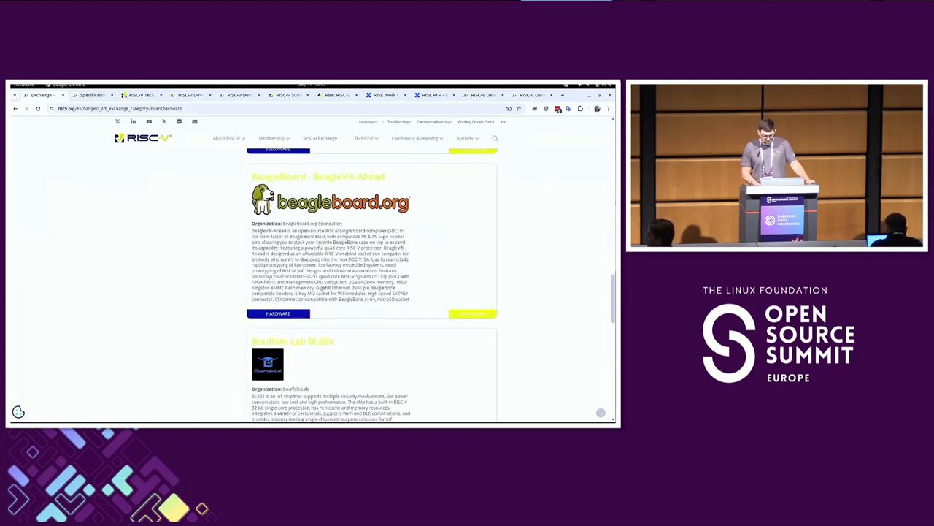
scroll("down", 3)
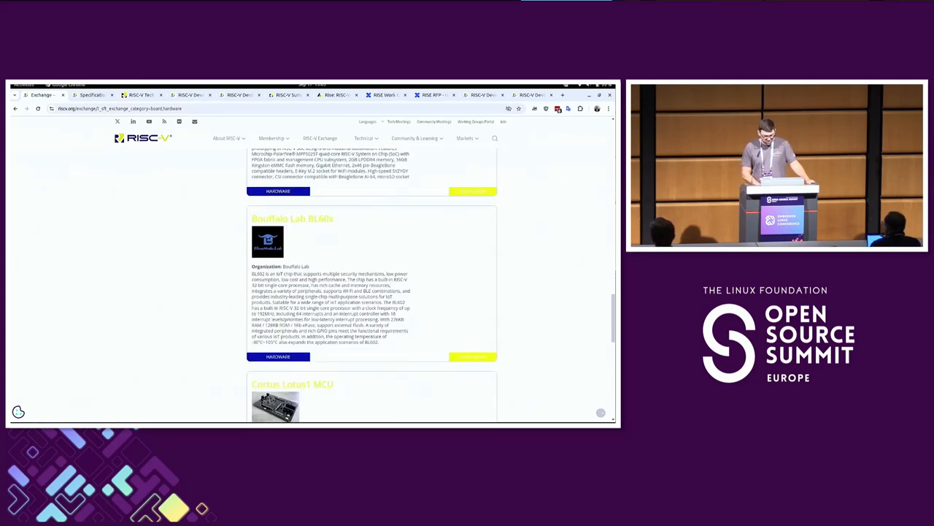
scroll("down", 3)
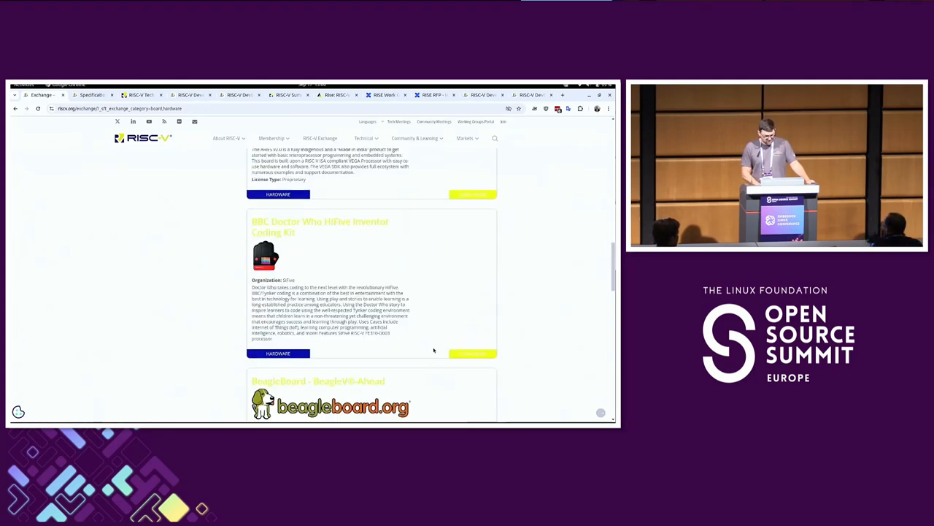
scroll("up", 3)
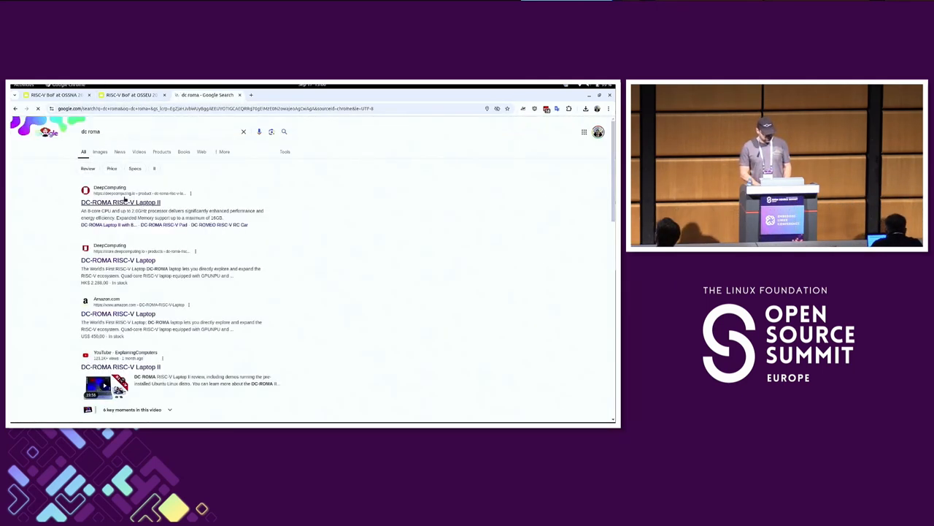
Open the DeepComputing DC-ROMA RISC-V Laptop II product page from the search results.
left_click(120, 202)
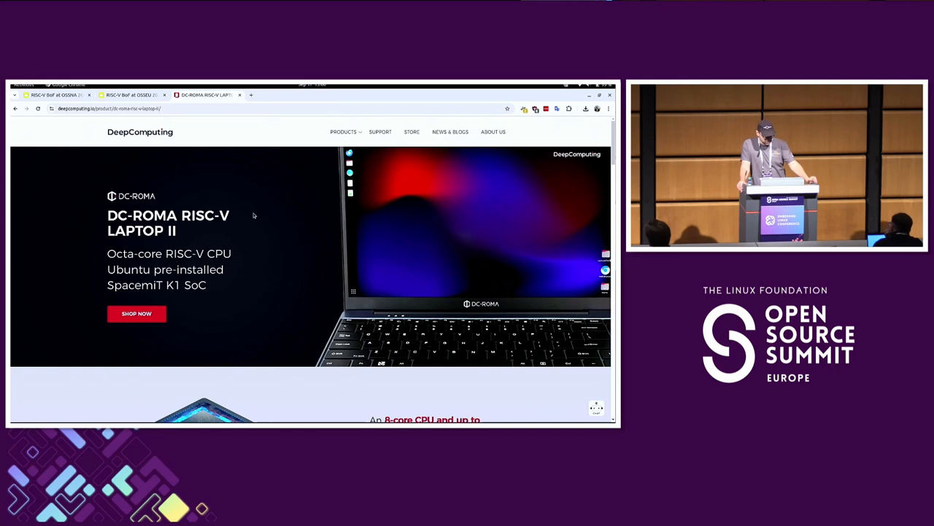
mouse_move(251, 266)
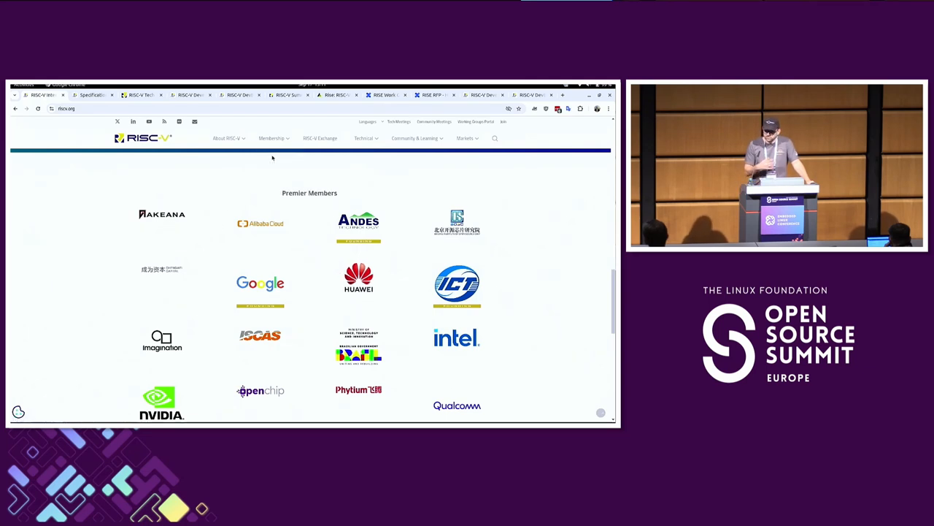
mouse_move(272, 137)
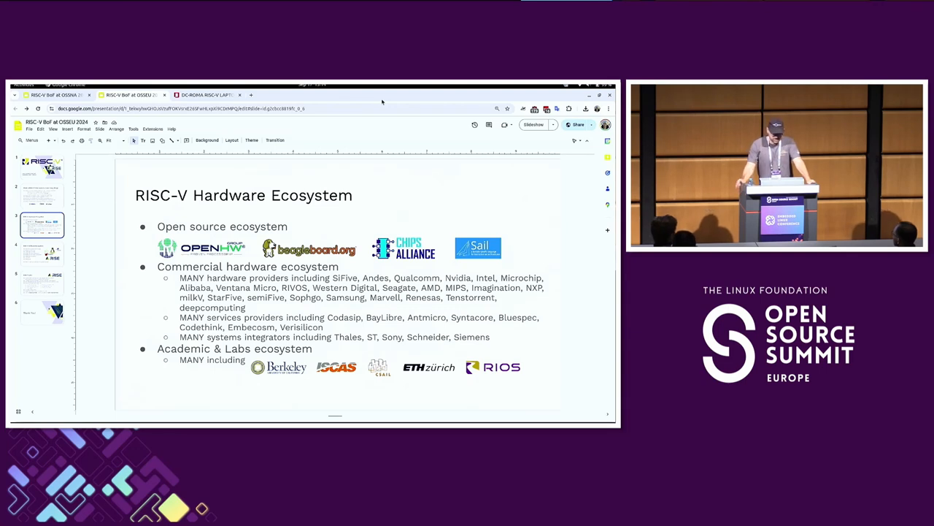
Advance past the ecosystem slide toward the RISE Work Groups wiki page.
key("Right")
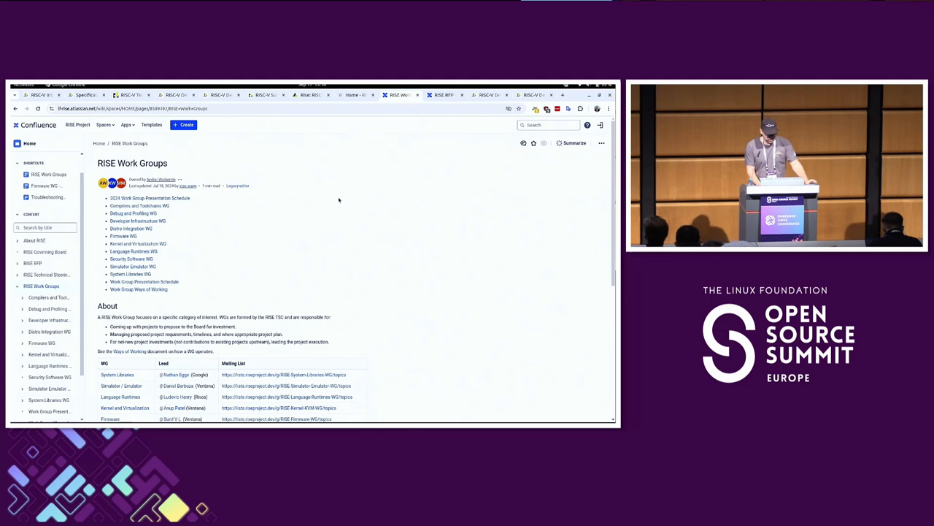
Enlarge the wiki page and open the Kernel and Virtualization WG page.
key("ctrl+plus")
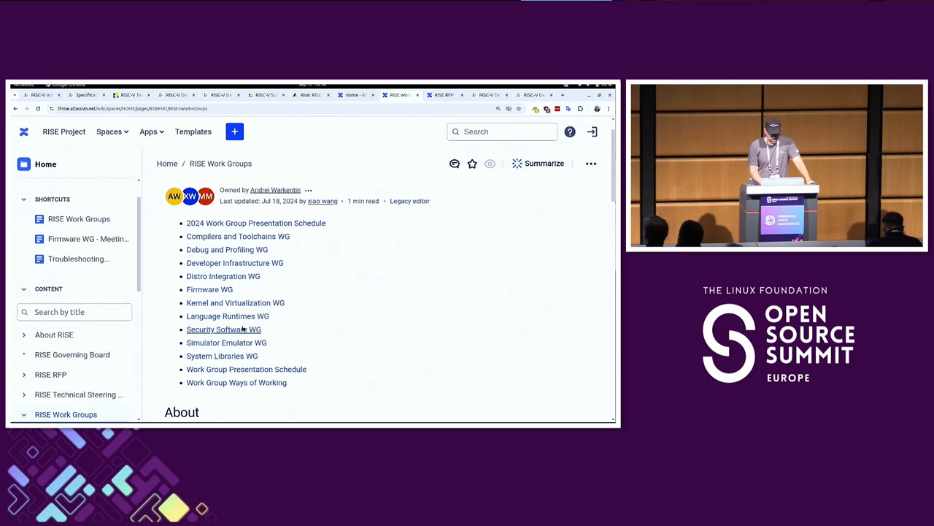
left_click(235, 302)
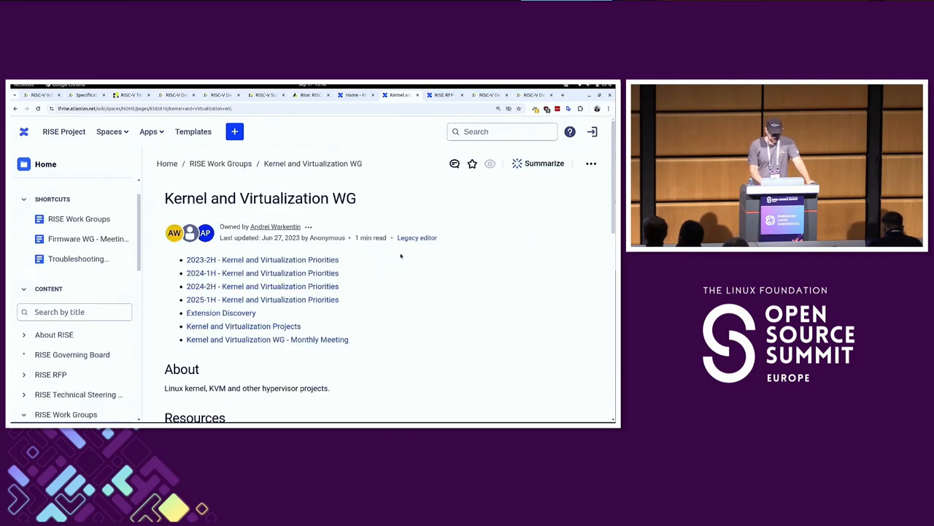
mouse_move(403, 313)
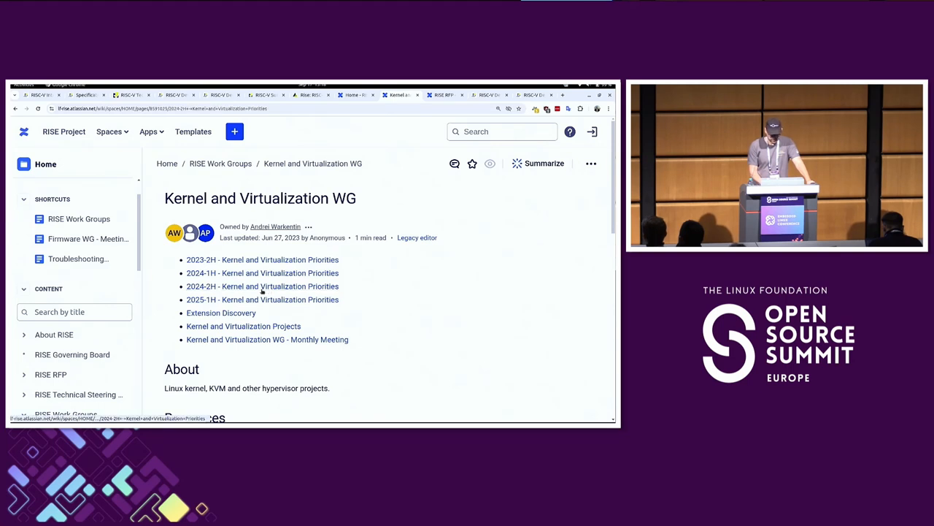
Open the 2024-2H Kernel and Virtualization Priorities page and scroll through its kernel and KVM priorities.
left_click(263, 286)
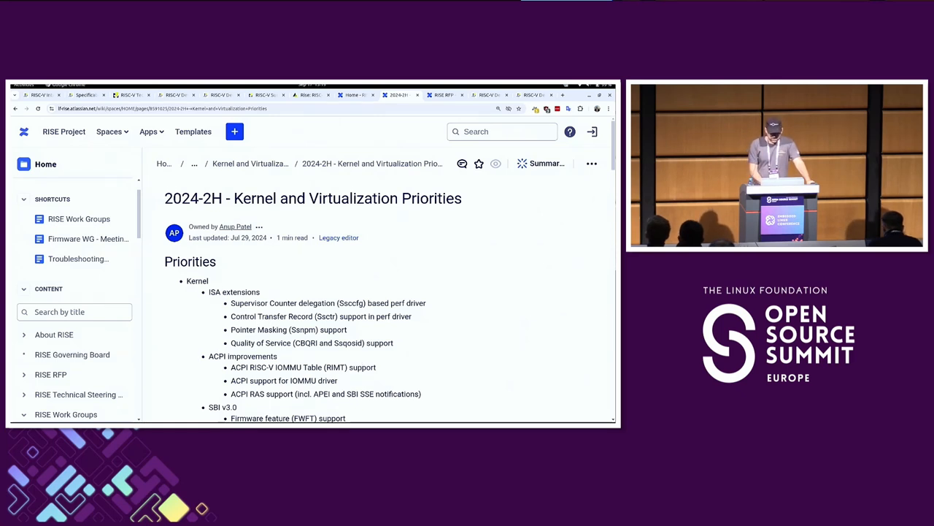
scroll("down", 3)
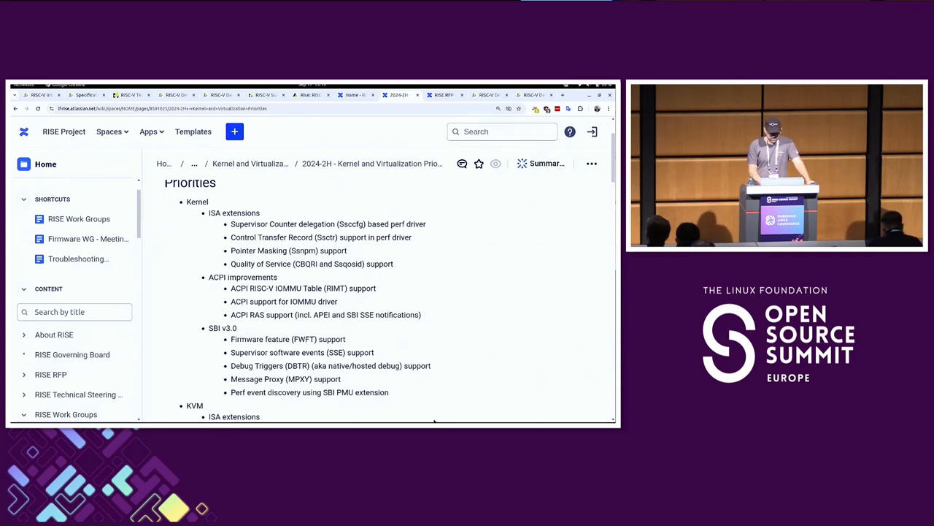
scroll("down", 3)
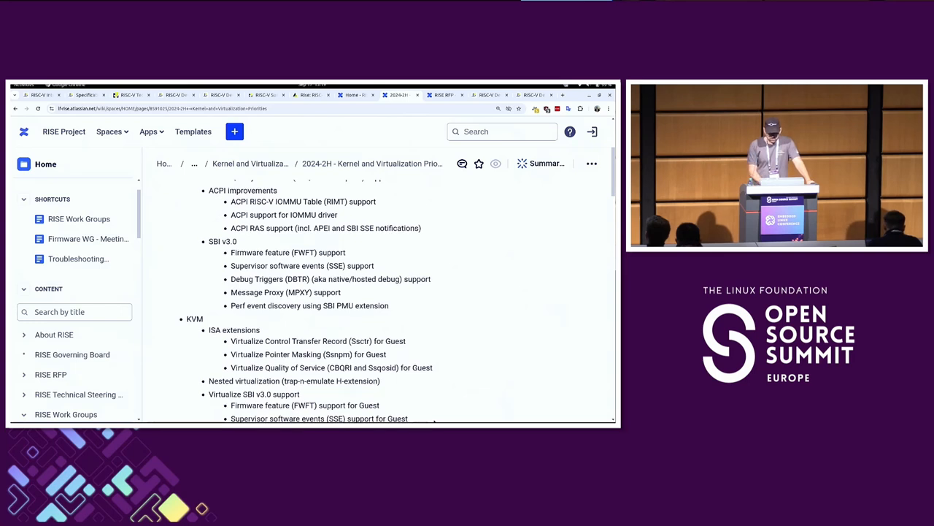
scroll("down", 3)
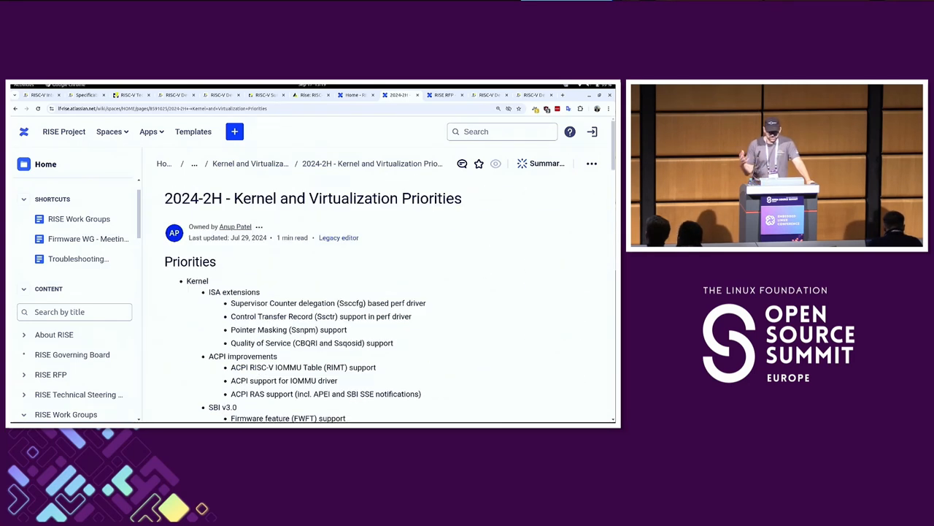
mouse_move(473, 248)
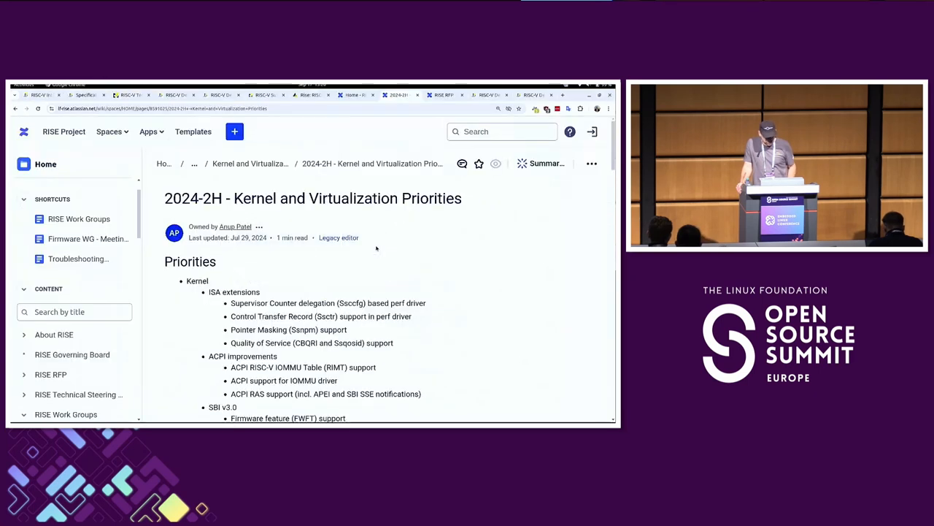
Return to riscv.org, open the RISC-V Exchange and filter it to Hardware offerings.
left_click(40, 95)
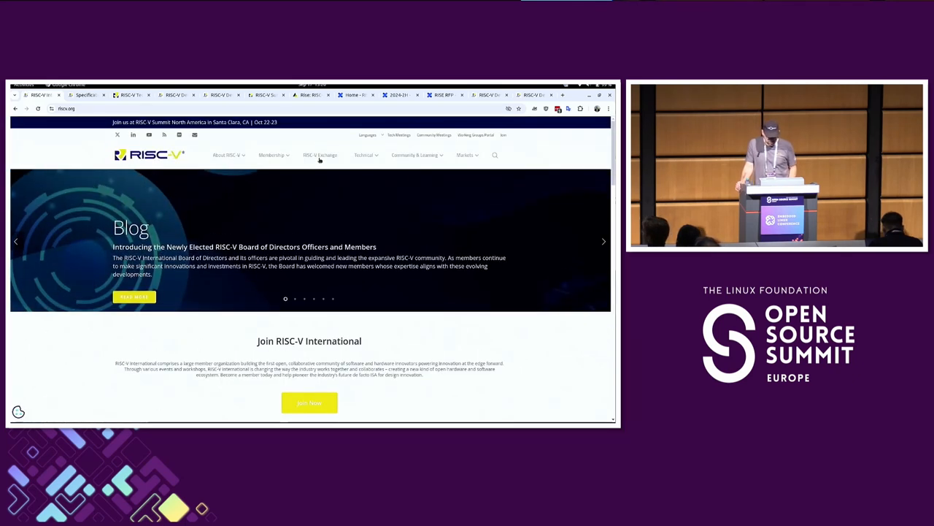
left_click(320, 154)
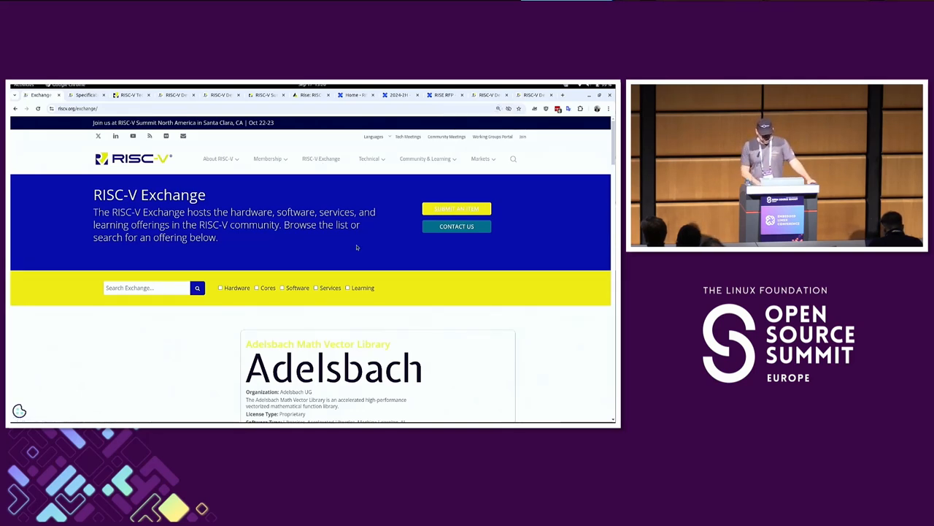
left_click(220, 288)
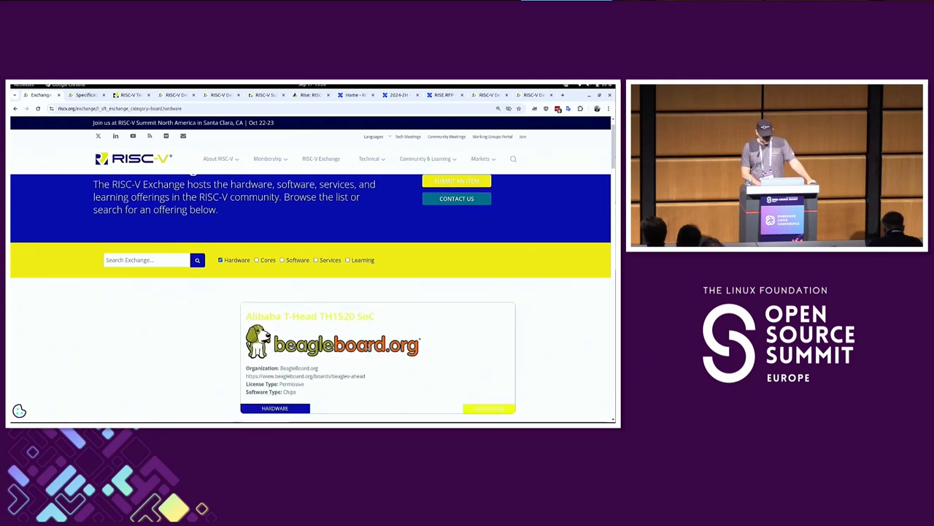
Scroll down through the hardware listings from the embedded boards toward the end.
scroll("down", 3)
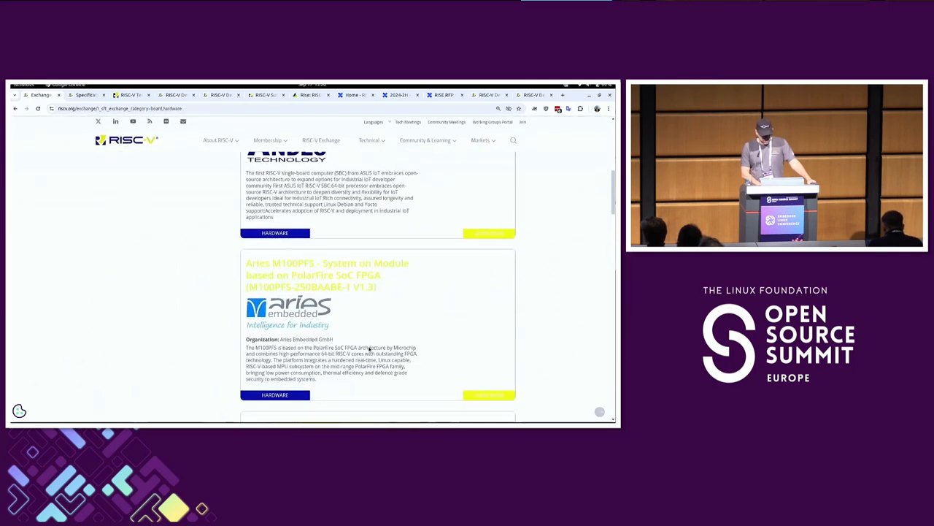
scroll("down", 3)
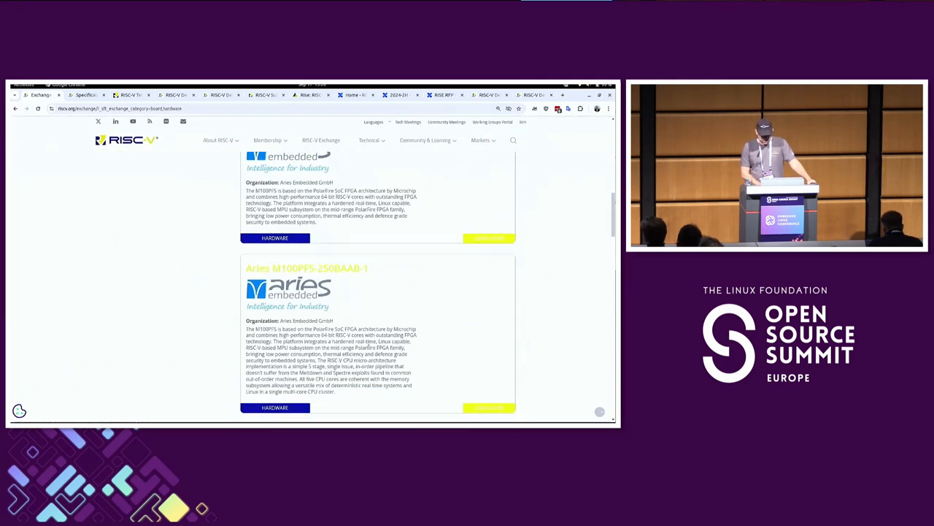
scroll("down", 3)
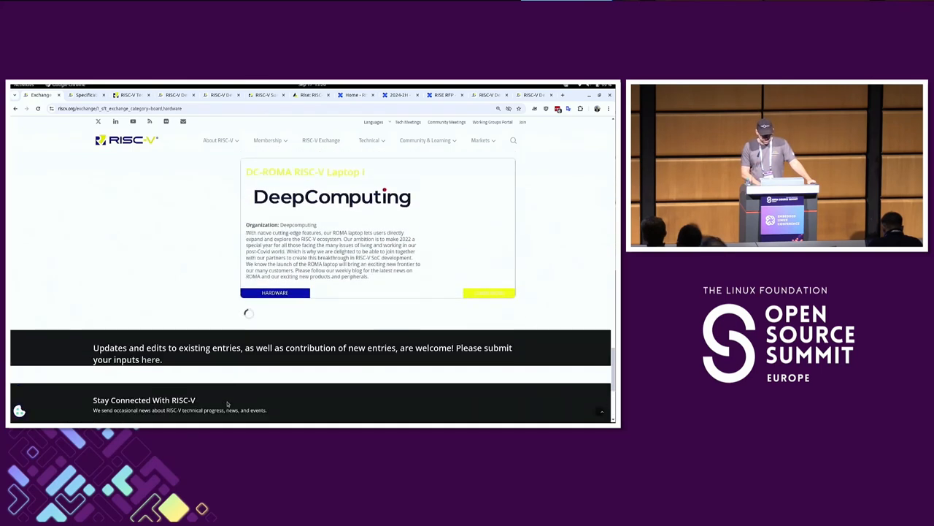
scroll("down", 3)
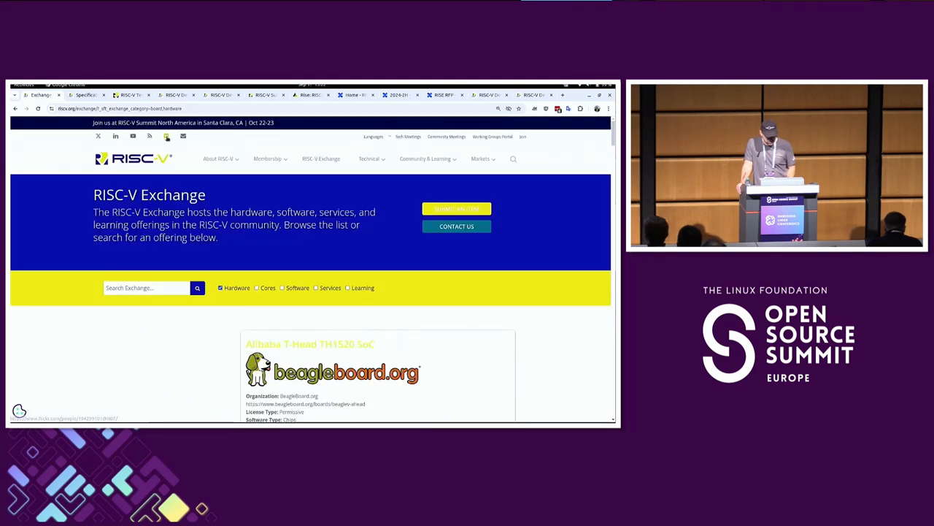
Filter the RISC-V Exchange to Cores only and scroll through the core listings.
left_click(220, 287)
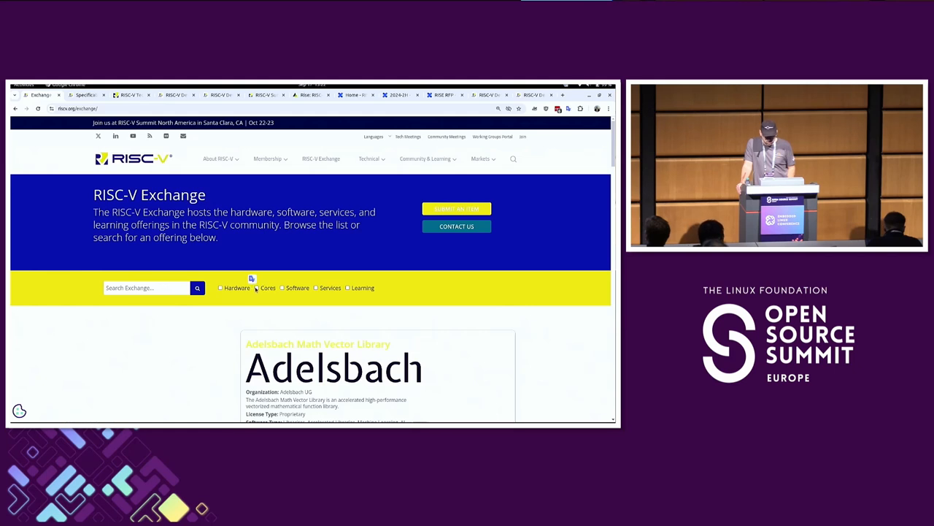
left_click(257, 288)
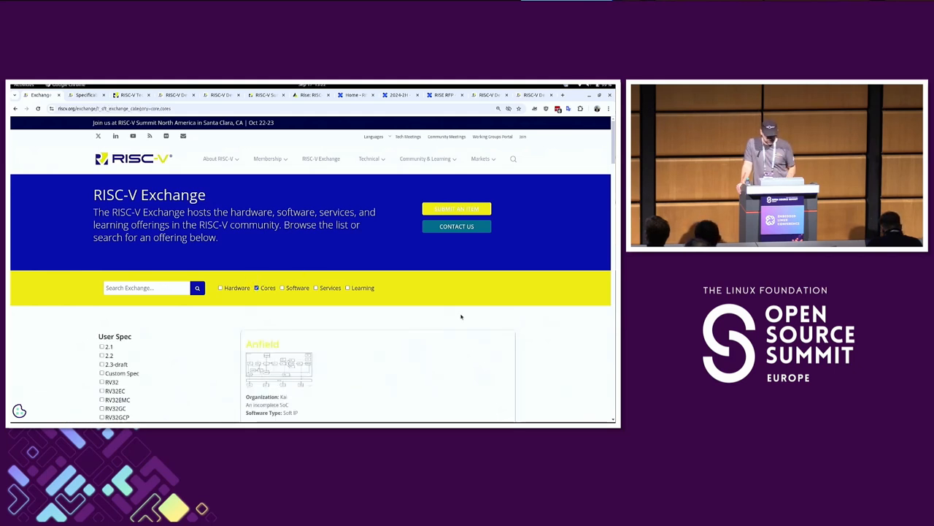
scroll("down", 3)
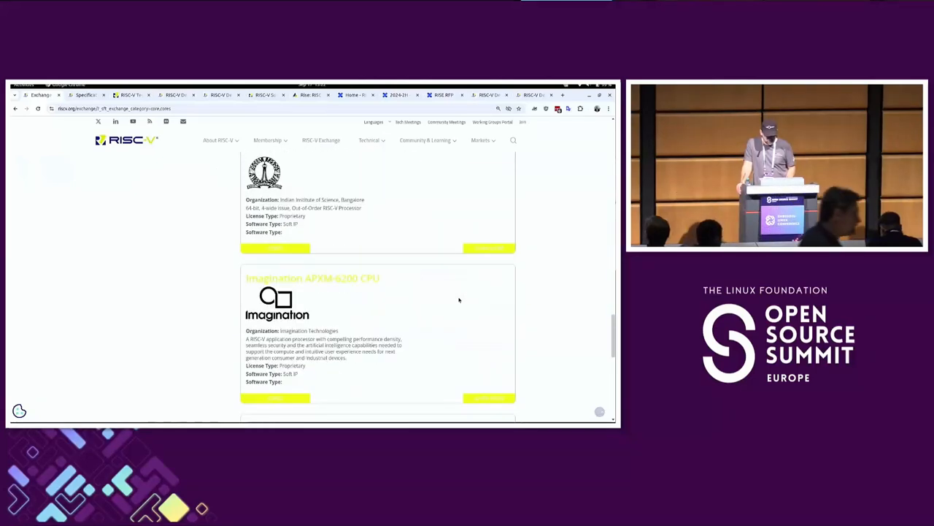
scroll("down", 3)
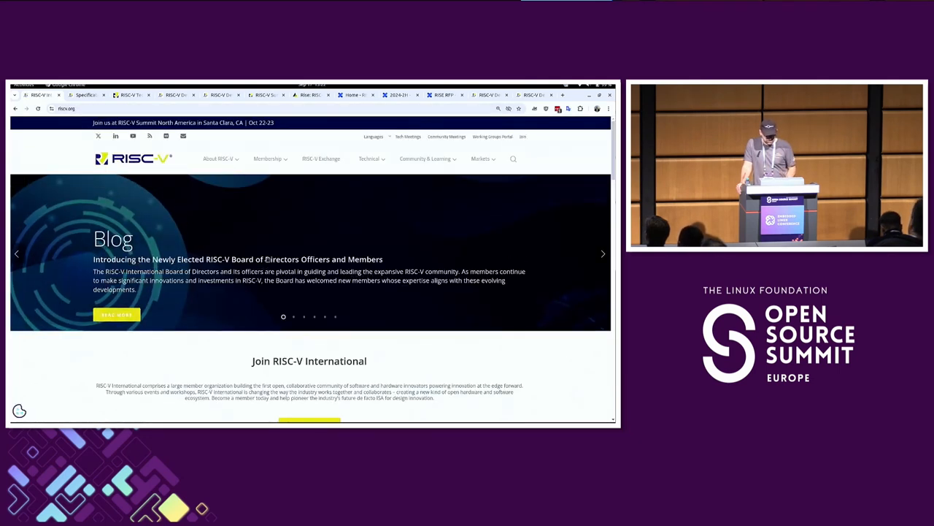
Scroll down past the blog carousel to the Premier Members logo grid.
scroll("down", 3)
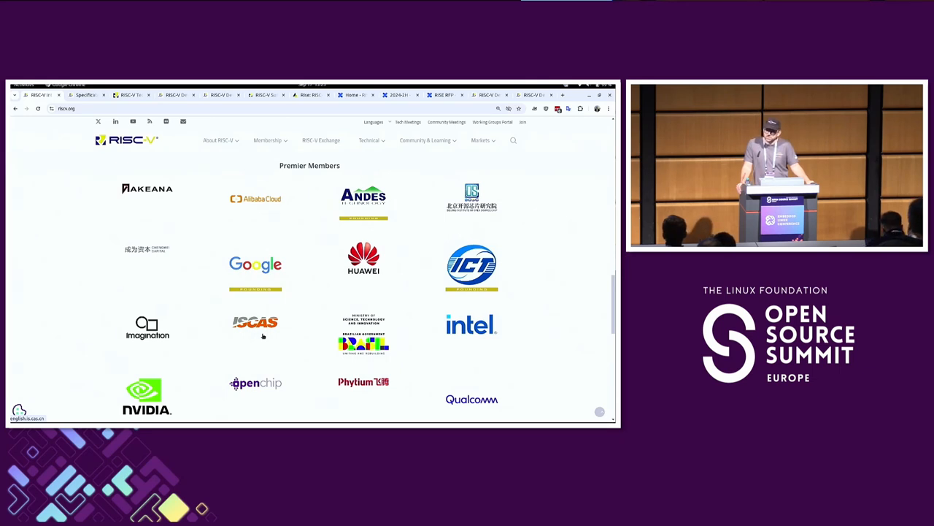
mouse_move(146, 392)
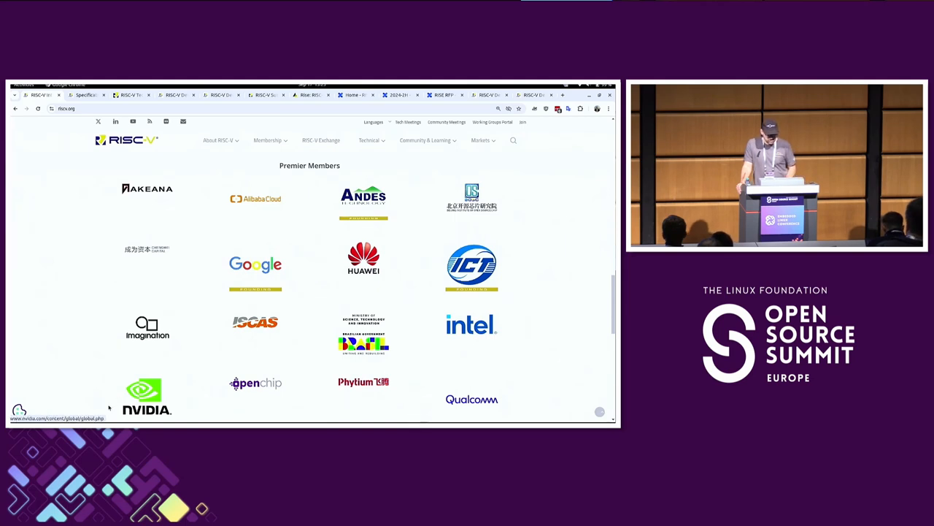
Scroll further down the Premier Members grid to RIOS, ZTE, SiFive and Tencent.
scroll("down", 3)
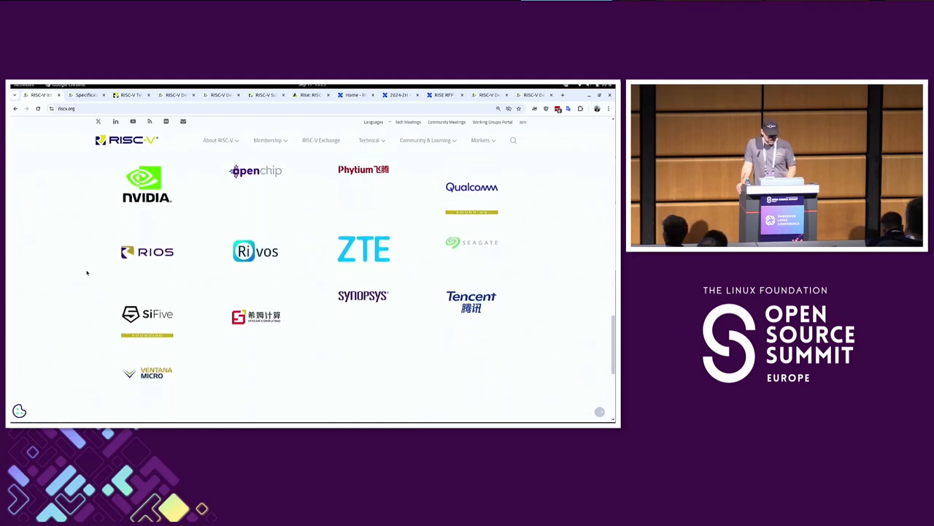
scroll("down", 3)
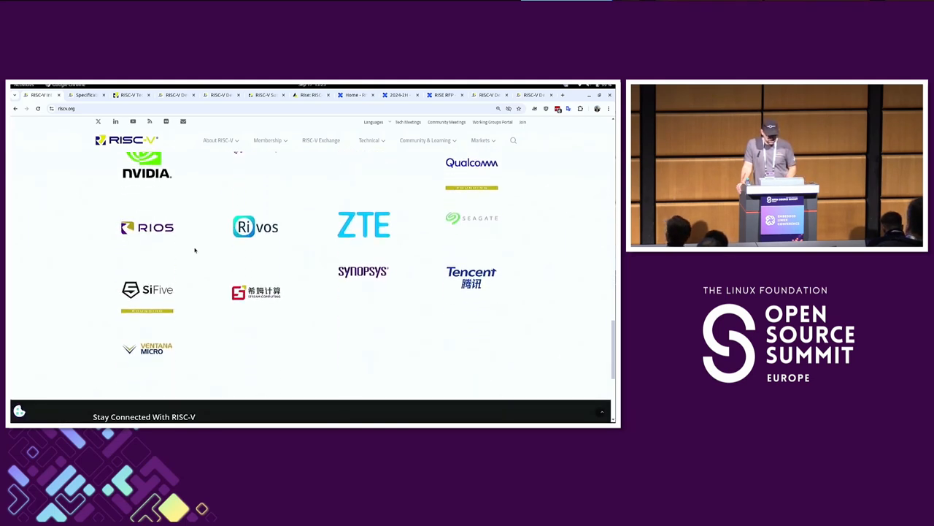
mouse_move(370, 352)
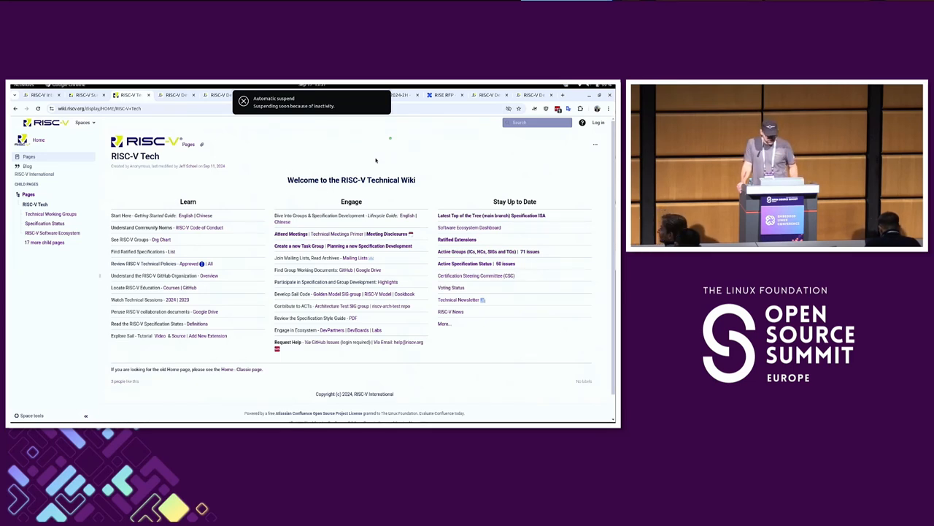
Go to the RISC-V Tech space home page on wiki.riscv.org.
left_click(244, 99)
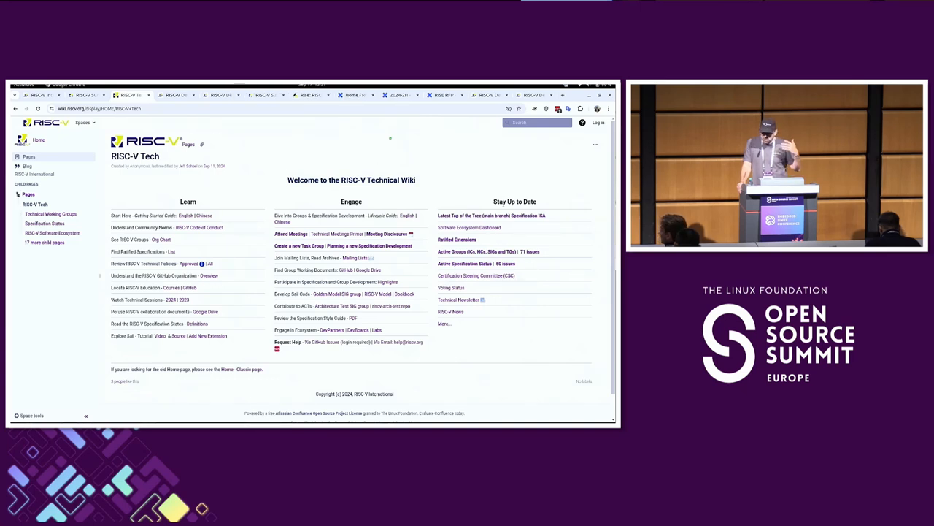